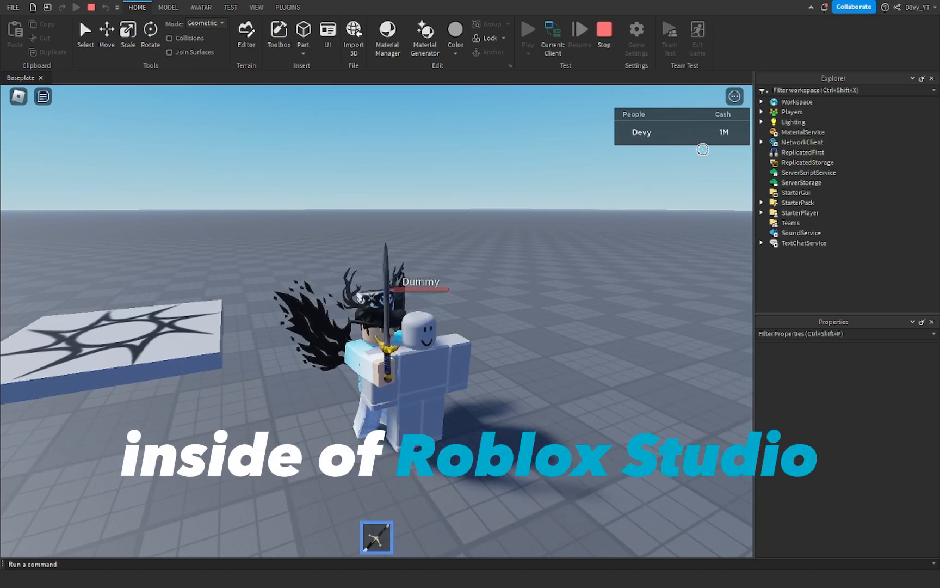
Step: Stop the running playtest and return to editing the Baseplate
{"action": "left_click", "coordinate": [603, 31]}
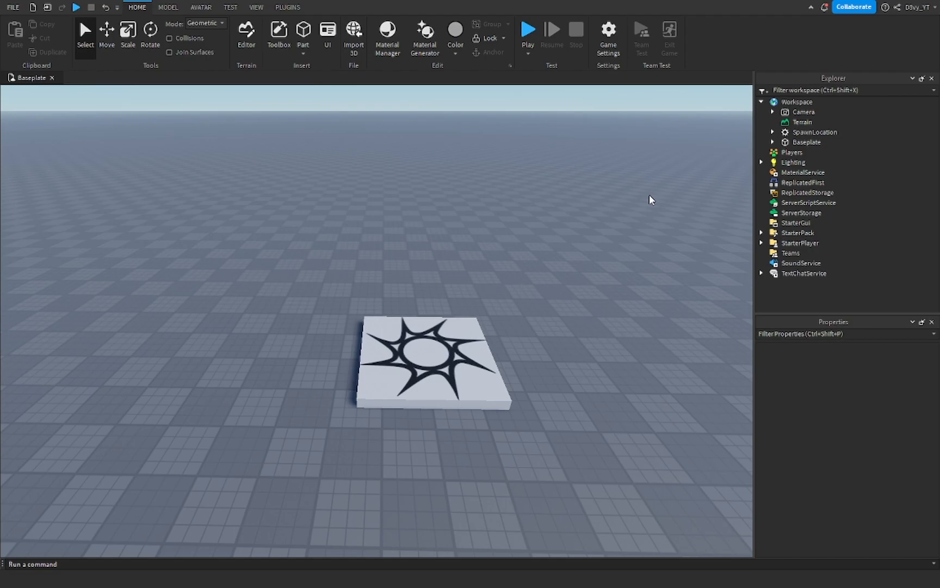
{"action": "mouse_move", "coordinate": [389, 326]}
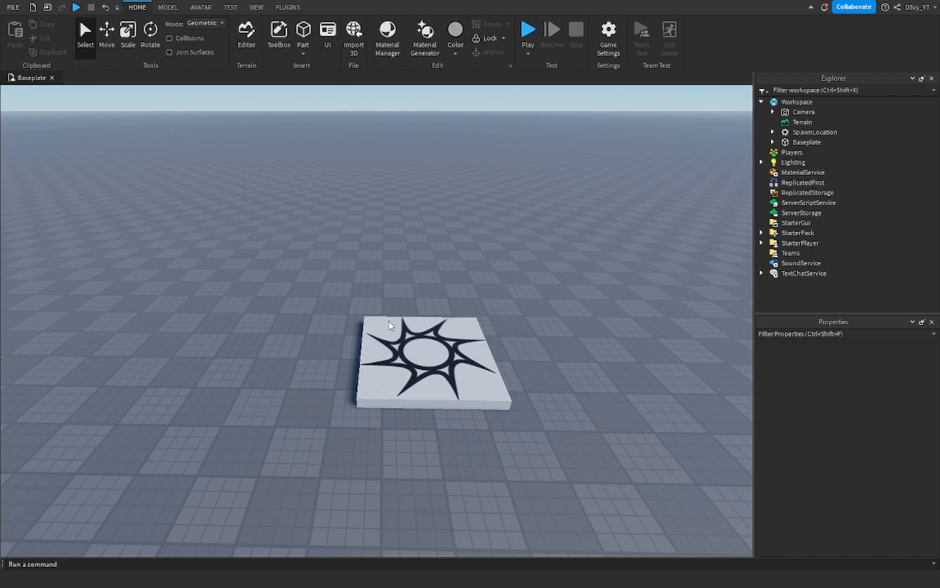
{"action": "mouse_move", "coordinate": [533, 296]}
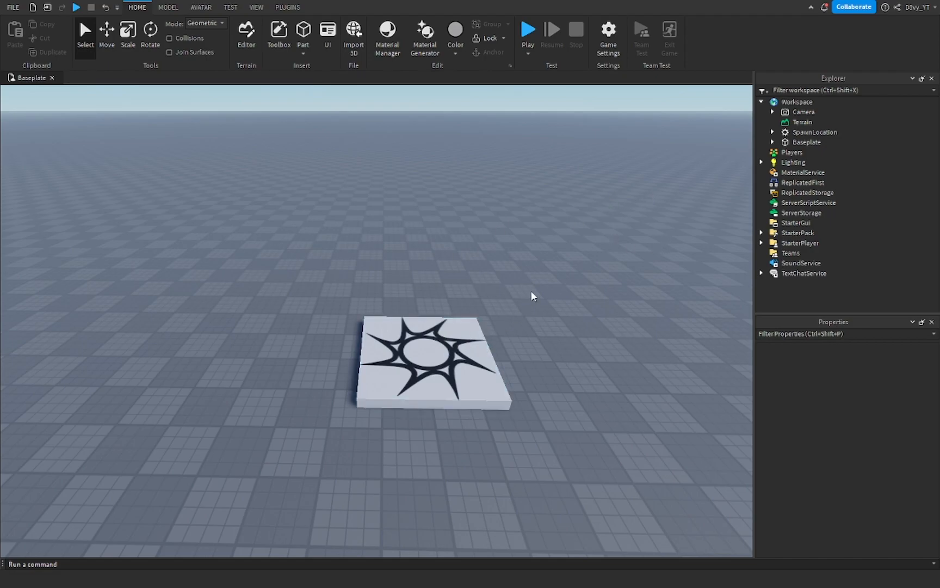
{"action": "mouse_move", "coordinate": [552, 298]}
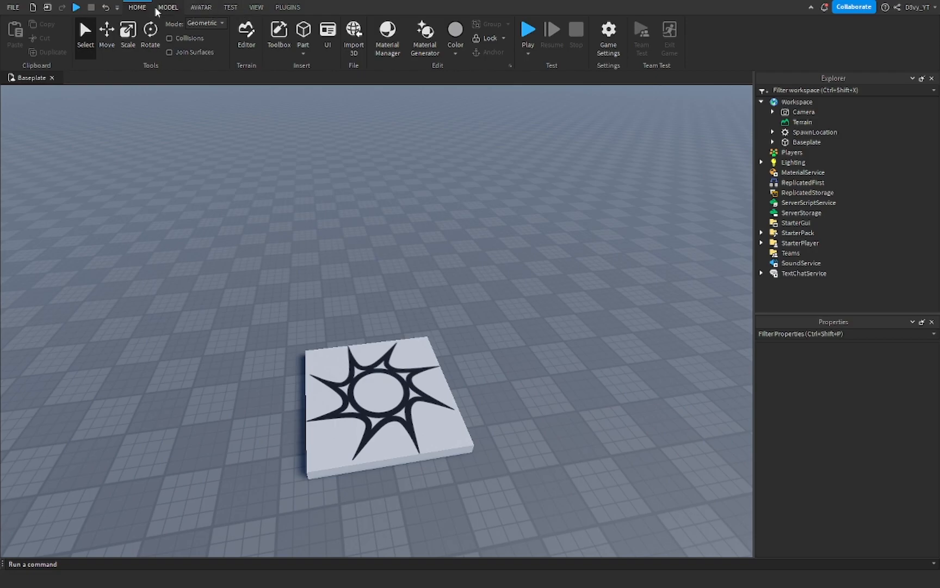
Step: Insert a new empty Script under ServerScriptService
{"action": "left_click", "coordinate": [809, 202]}
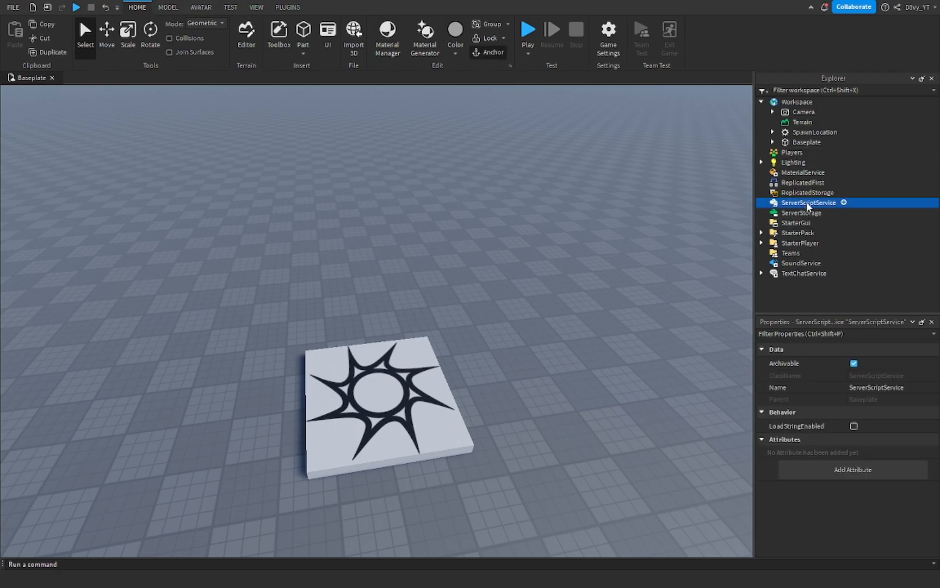
{"action": "left_click", "coordinate": [843, 202]}
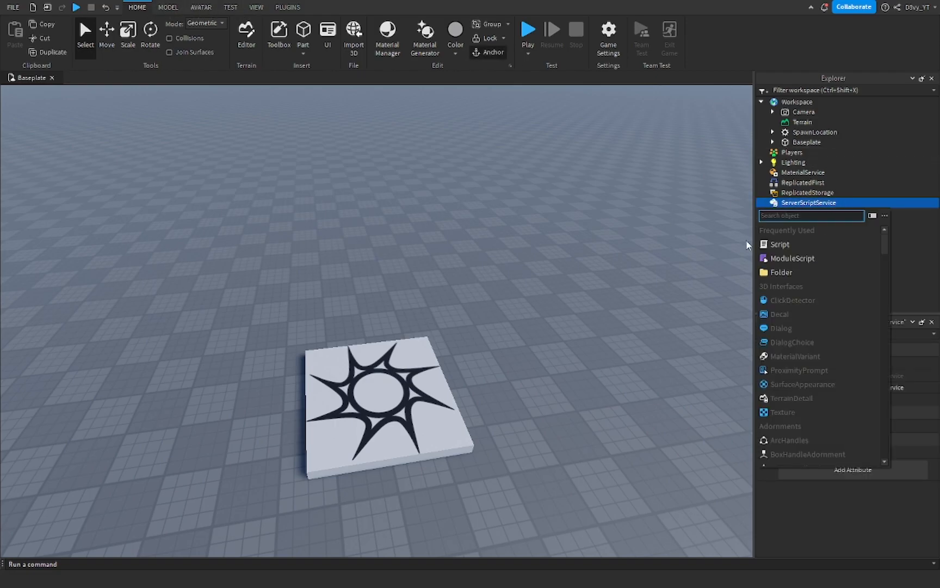
{"action": "left_click", "coordinate": [783, 244]}
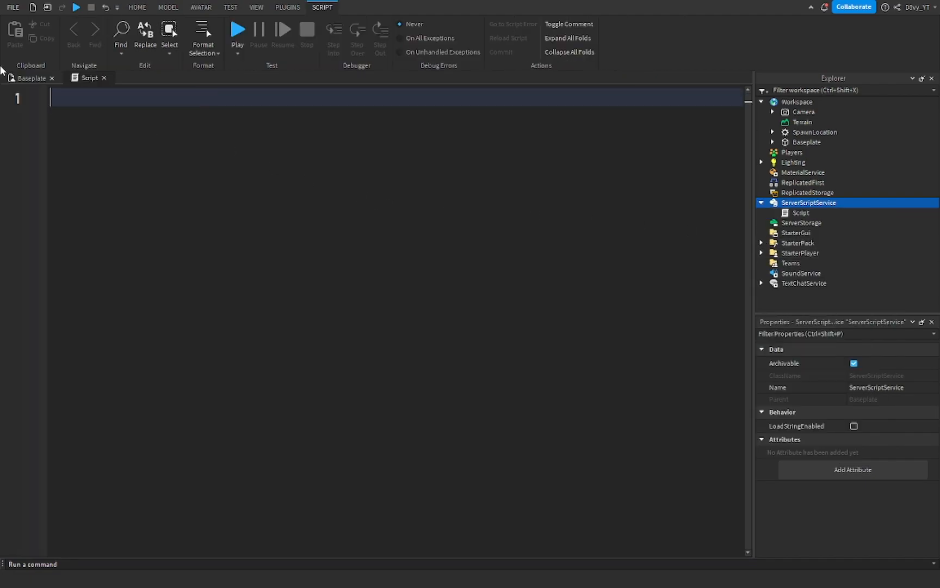
Step: Write onPlayerEntered creating an IntValue 'leaderstats' holding a 'Money' IntValue for the player
{"action": "type", "text": "function onPlayerEntered(newPlayer"}
{"action": "type", "text": "local stat"}
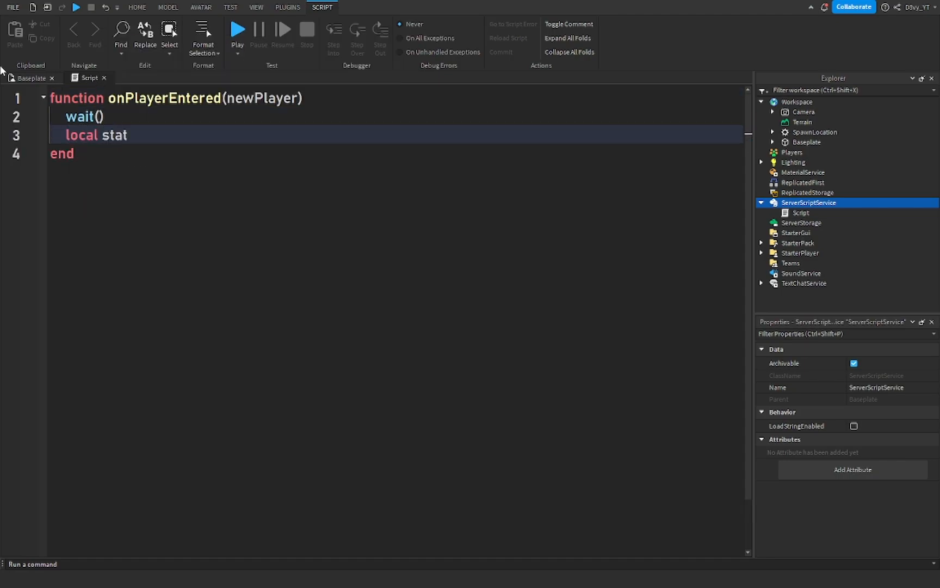
{"action": "type", "text": "= Instance.new(\"IntValue\")"}
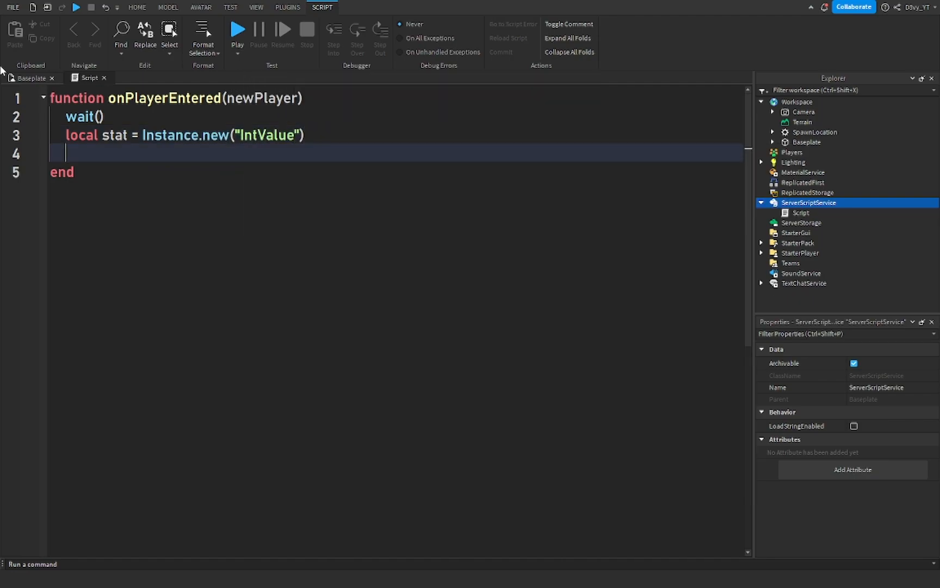
{"action": "type", "text": "stat.Name = \"leaderstats"}
{"action": "type", "text": "local money  ="}
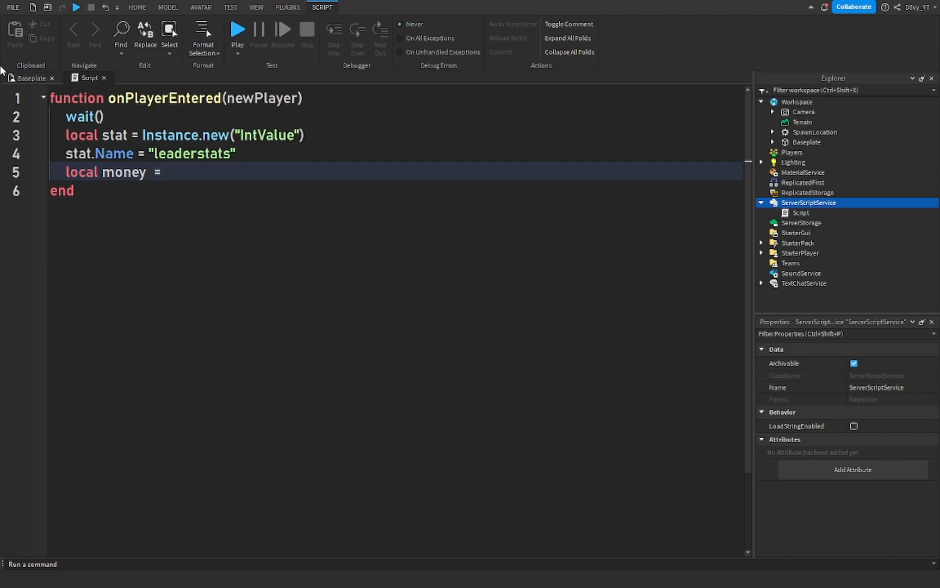
{"action": "type", "text": "Instance.new(\"IntValue\""}
{"action": "type", "text": "money"}
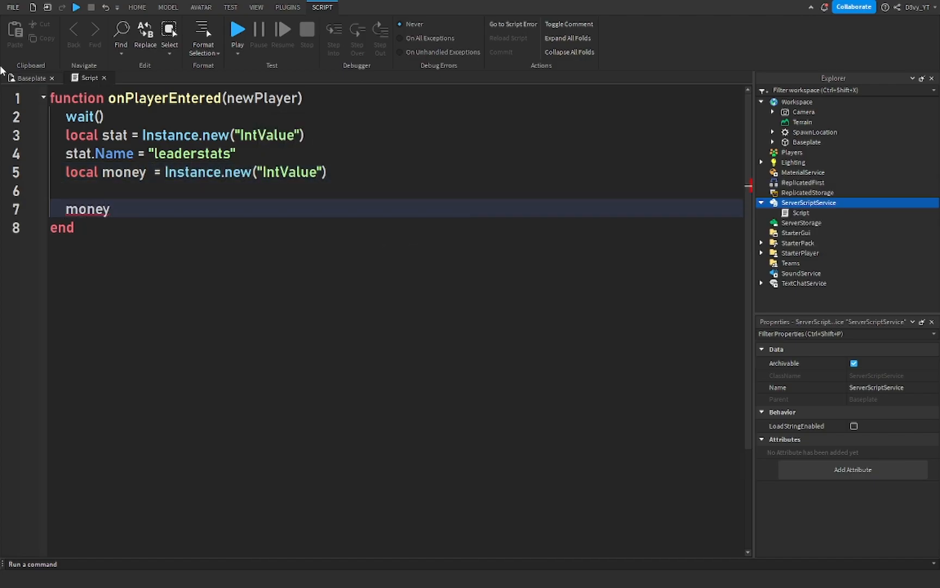
{"action": "type", "text": ".Name = \"Money\""}
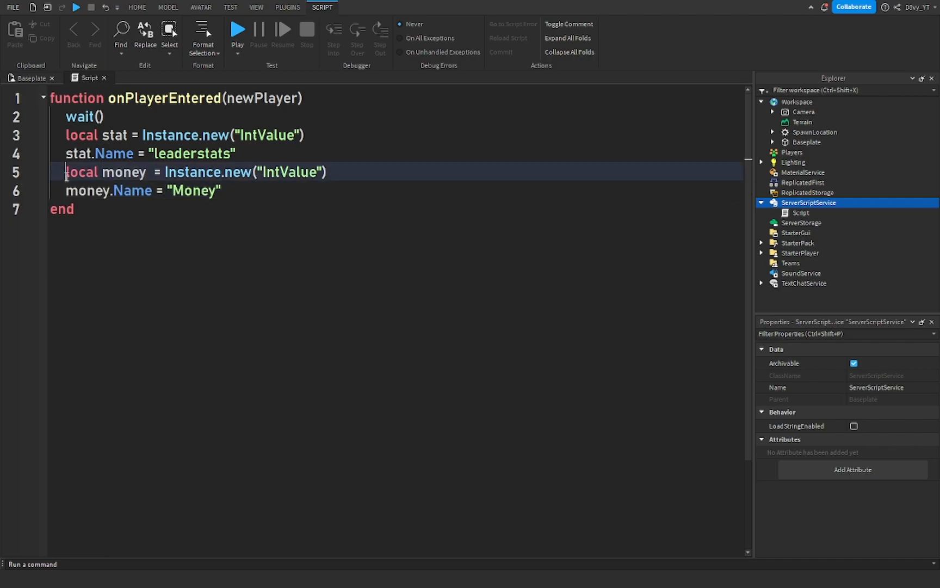
{"action": "type", "text": "money.Parent"}
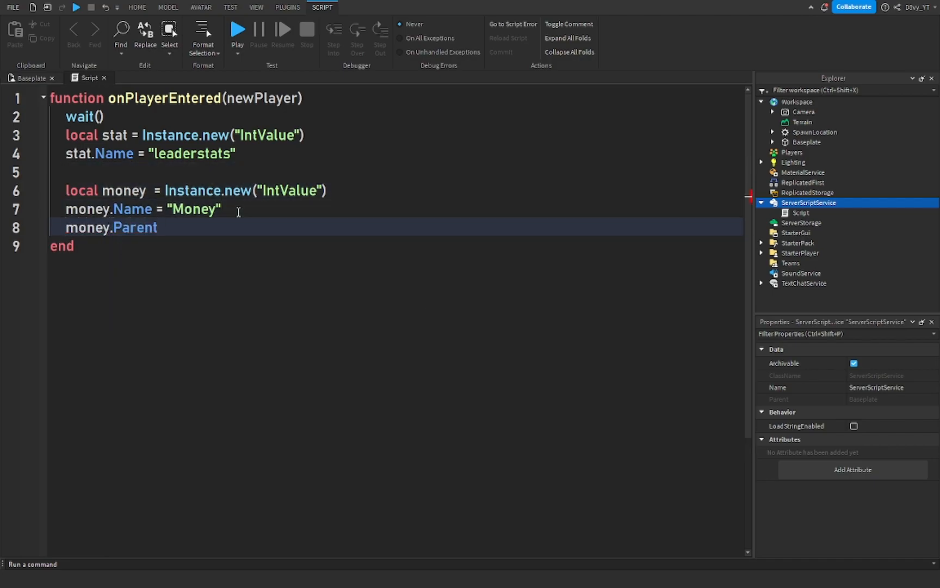
{"action": "type", "text": "= stat"}
{"action": "type", "text": "game.P"}
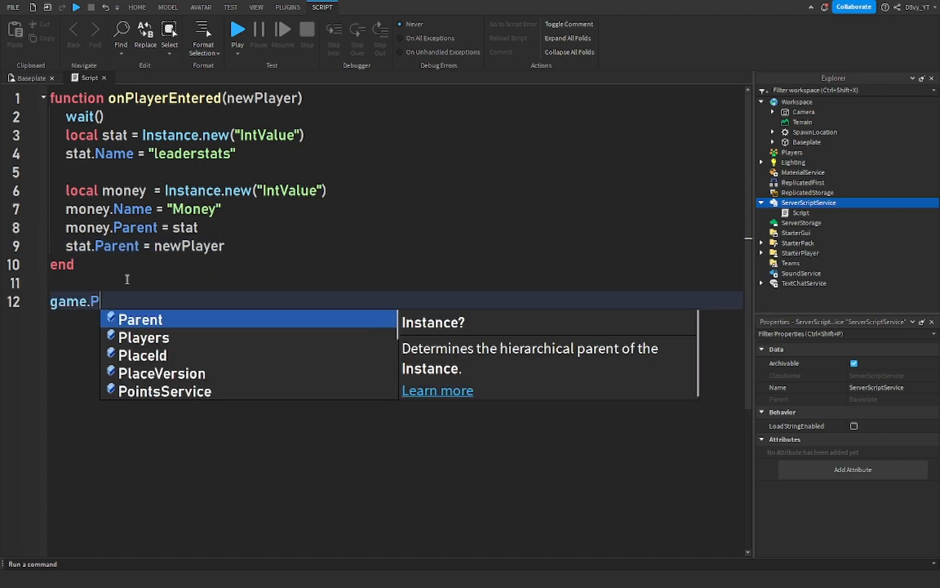
Step: Connect onPlayerEntered to game.Players.ChildAdded so it runs for each joining player
{"action": "type", "text": "layers.ChildAdded:Connect()"}
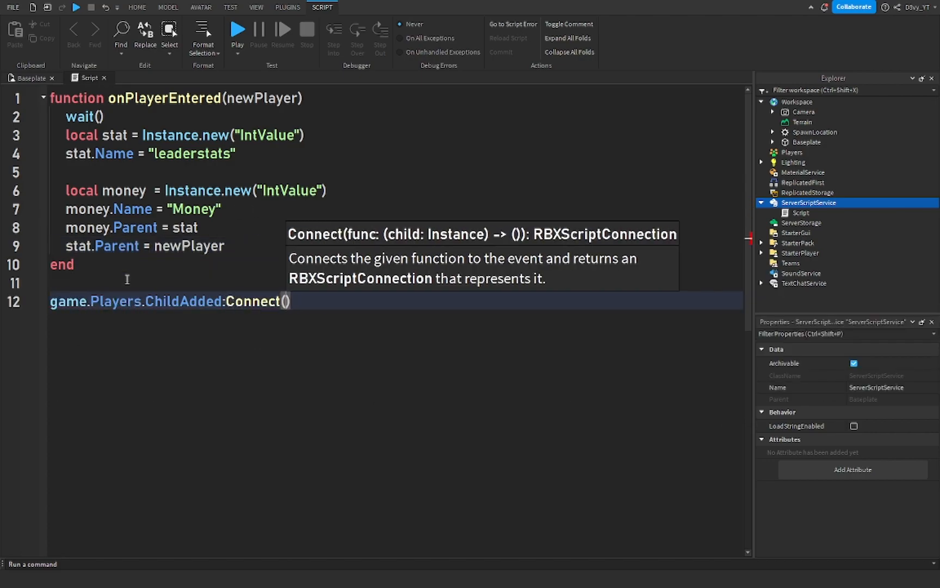
{"action": "type", "text": "onPlayerEntered"}
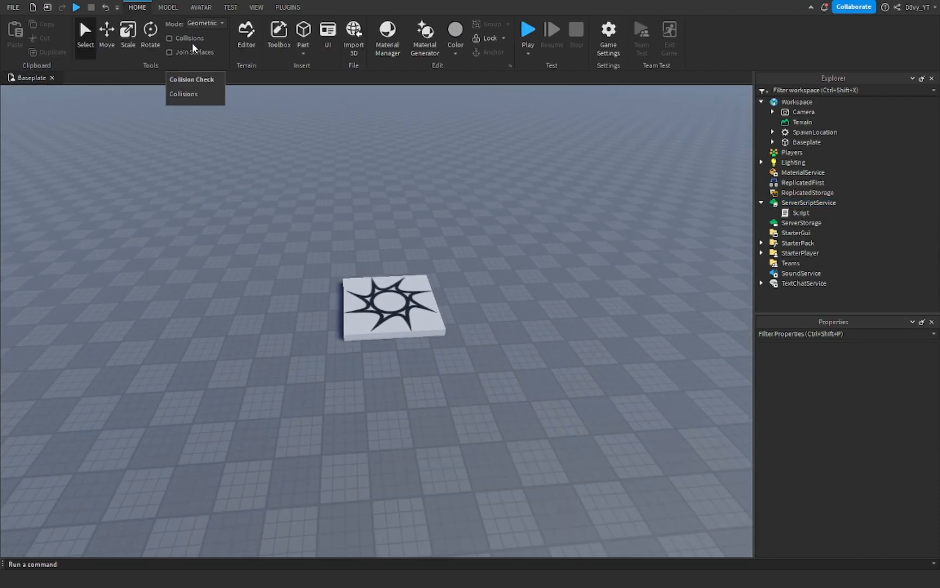
Step: Generate an R15 block character rig into the Baseplate scene
{"action": "left_click", "coordinate": [201, 7]}
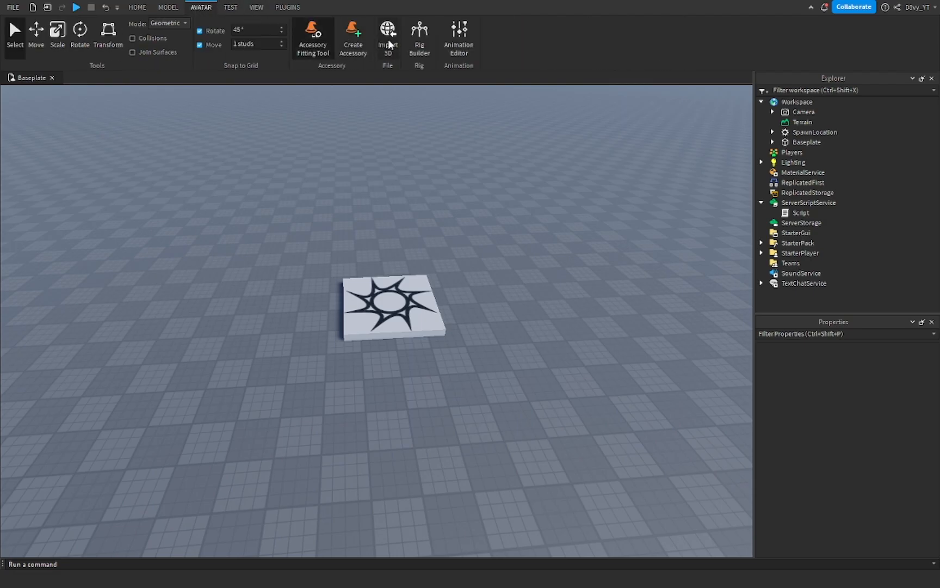
{"action": "left_click", "coordinate": [419, 37]}
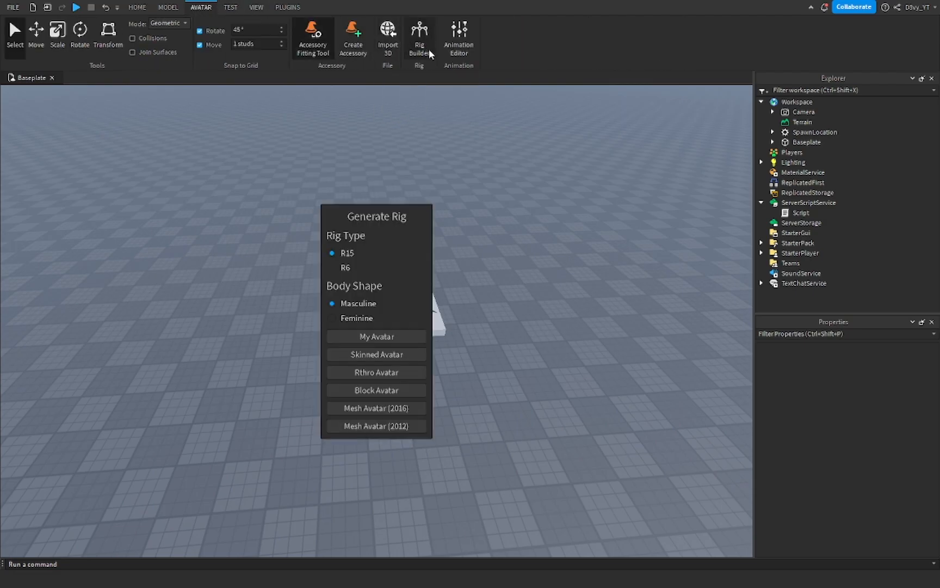
{"action": "mouse_move", "coordinate": [376, 354]}
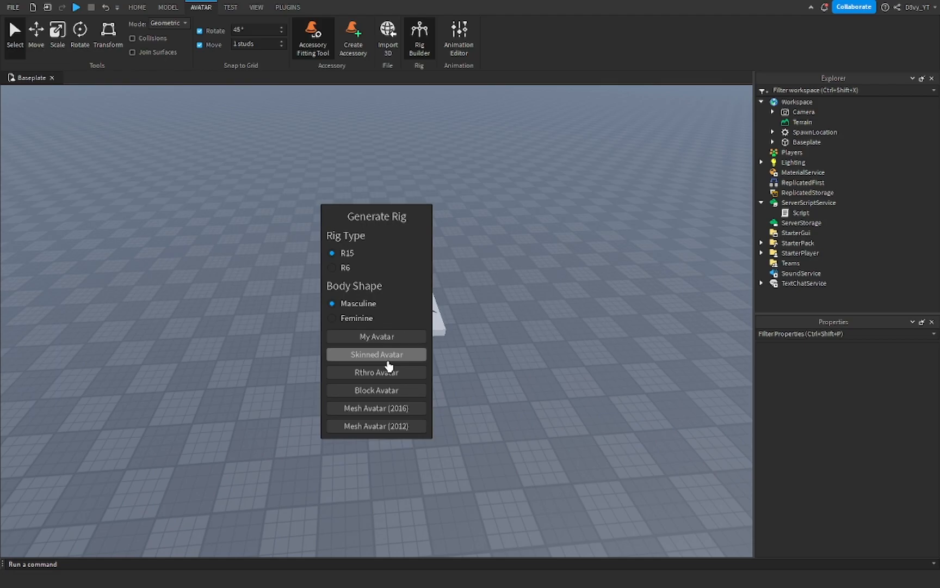
{"action": "mouse_move", "coordinate": [331, 232]}
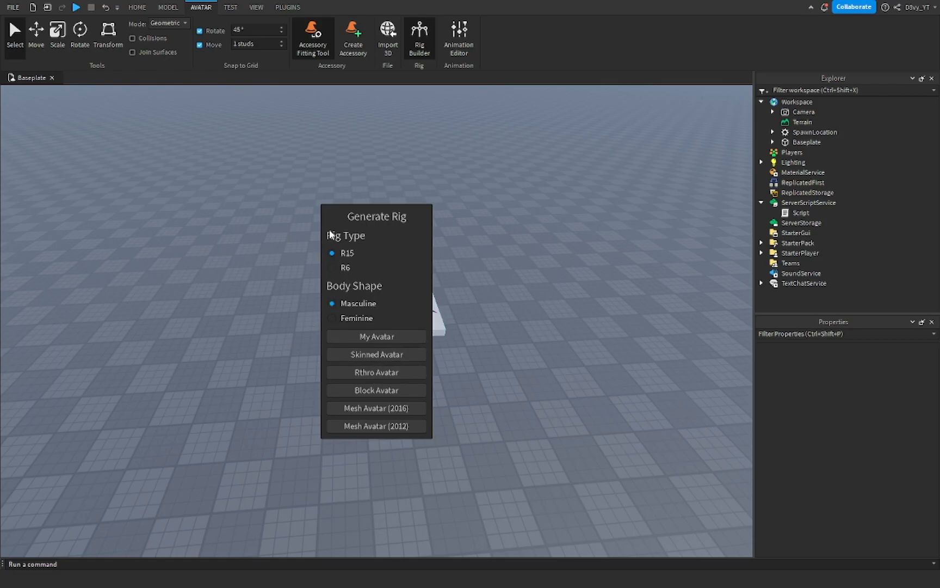
{"action": "mouse_move", "coordinate": [377, 390]}
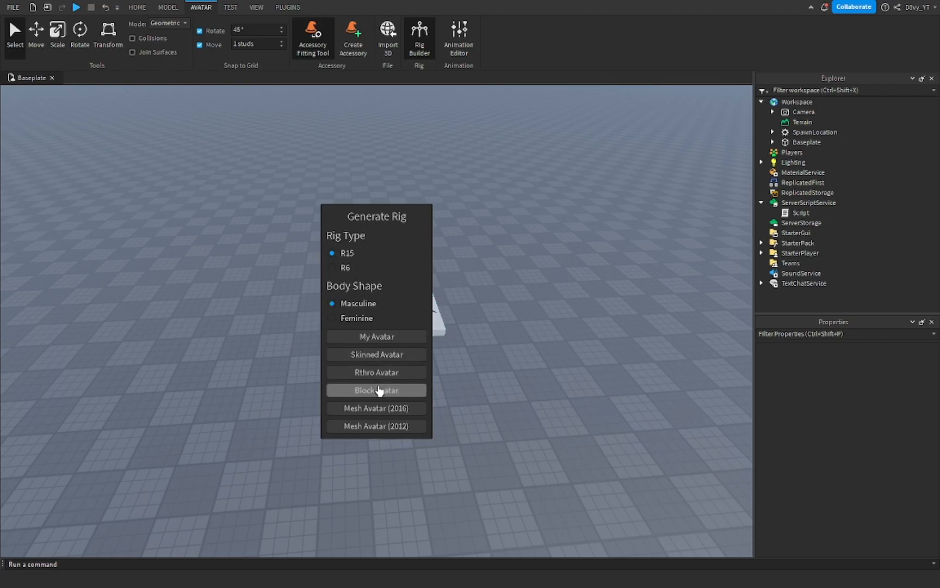
{"action": "left_click", "coordinate": [375, 390]}
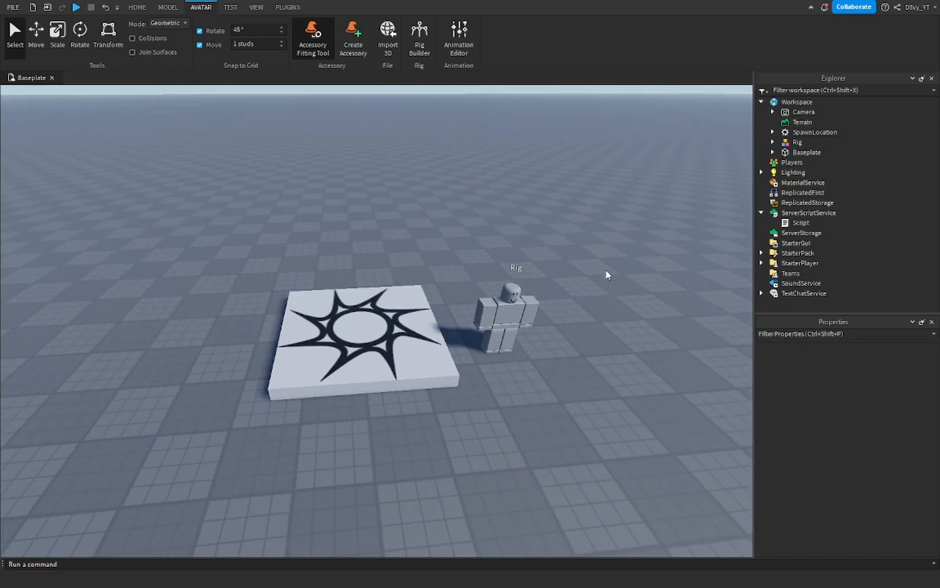
{"action": "scroll", "scroll_direction": "down", "scroll_amount": 3}
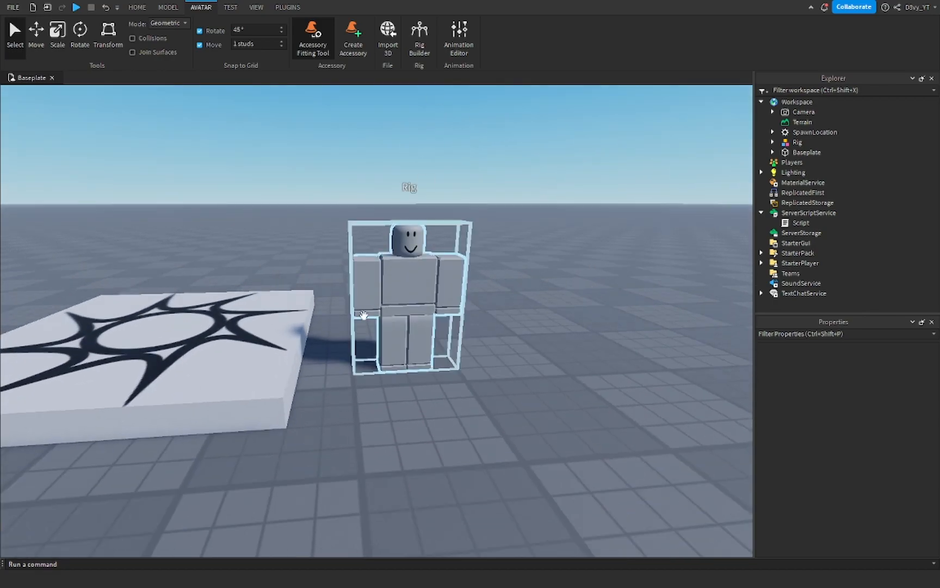
Step: Insert a new Script inside the Rig model and open it
{"action": "left_click", "coordinate": [797, 142]}
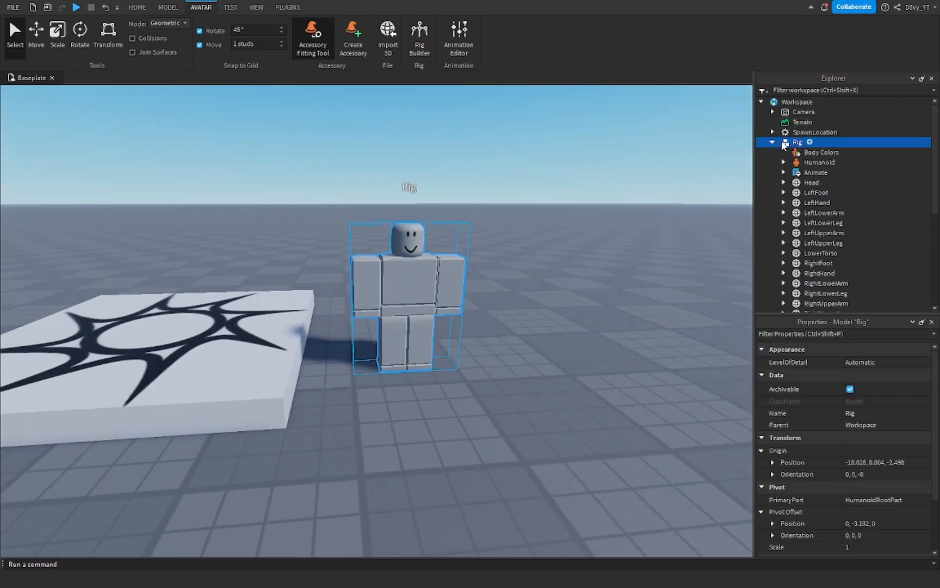
{"action": "left_click", "coordinate": [809, 143]}
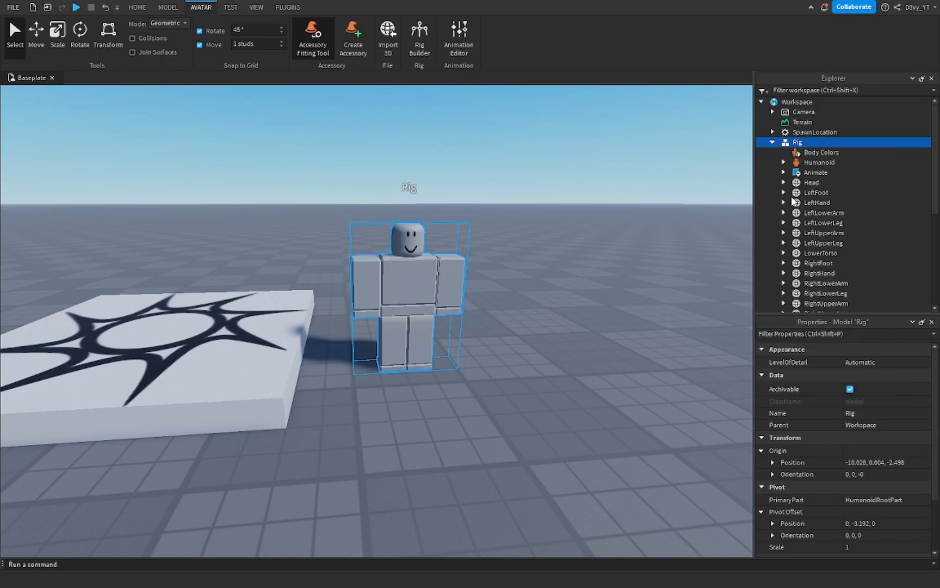
{"action": "double_click", "coordinate": [813, 172]}
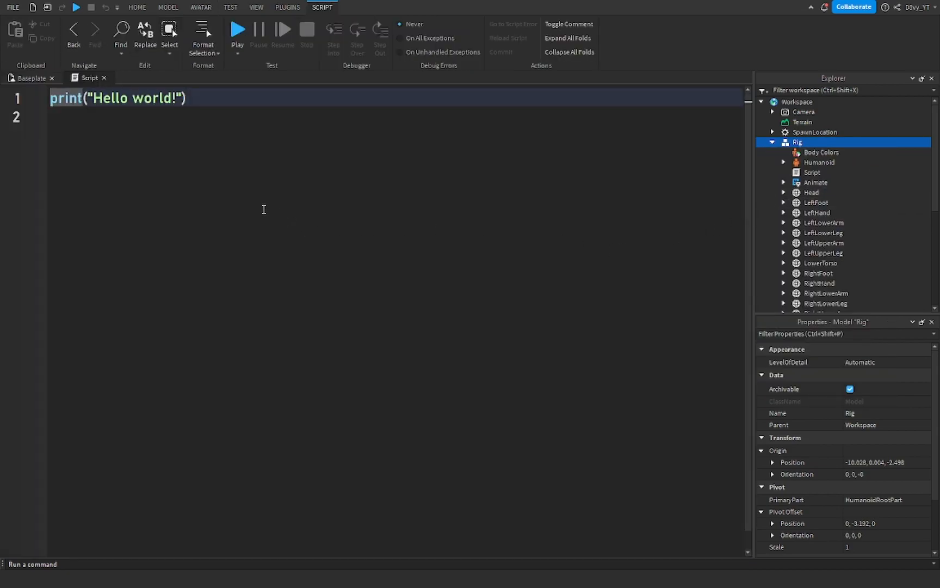
Step: Replace the default code with a died() function adding 100 to the creator's leaderstats Money
{"action": "key", "text": "ctrl+a"}
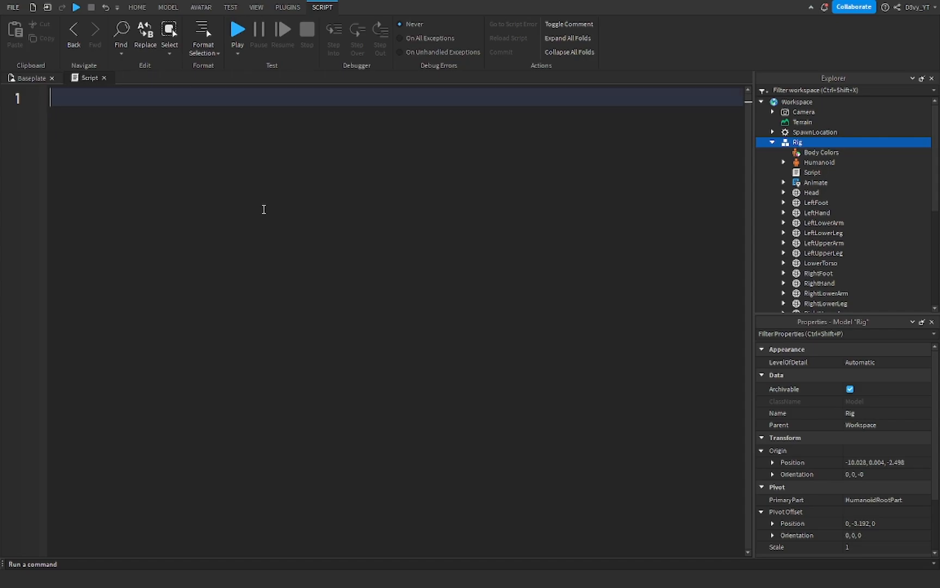
{"action": "type", "text": "local humanoid = script.Parent.Humanoi"}
{"action": "type", "text": "function"}
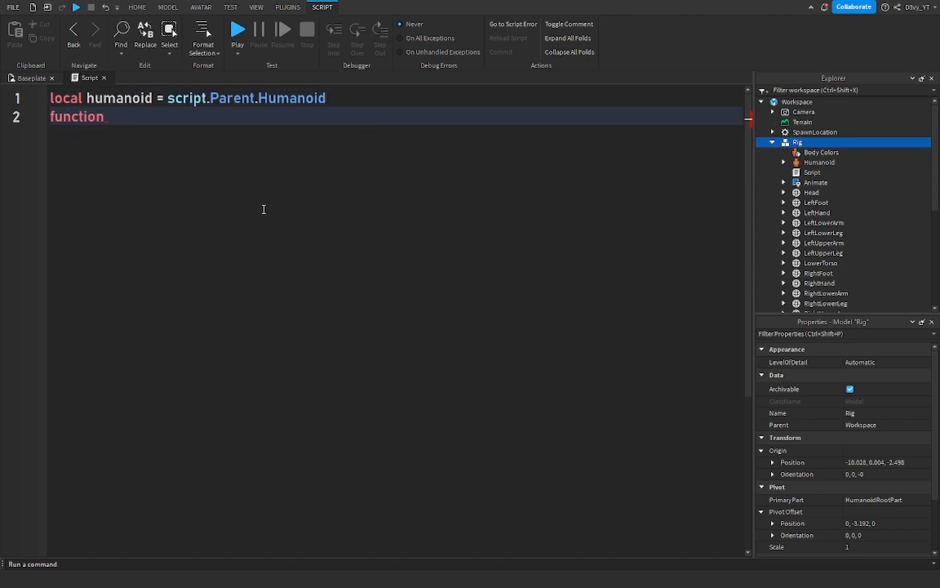
{"action": "type", "text": "died()"}
{"action": "type", "text": "local  tag = humanoid:FindFirstChild(\"creator"}
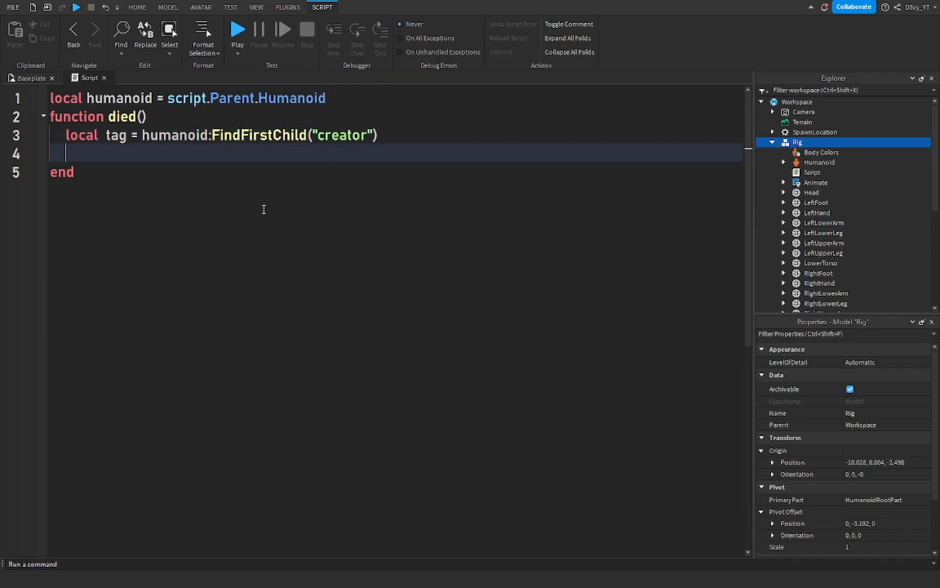
{"action": "type", "text": "if tag ~= nil then"}
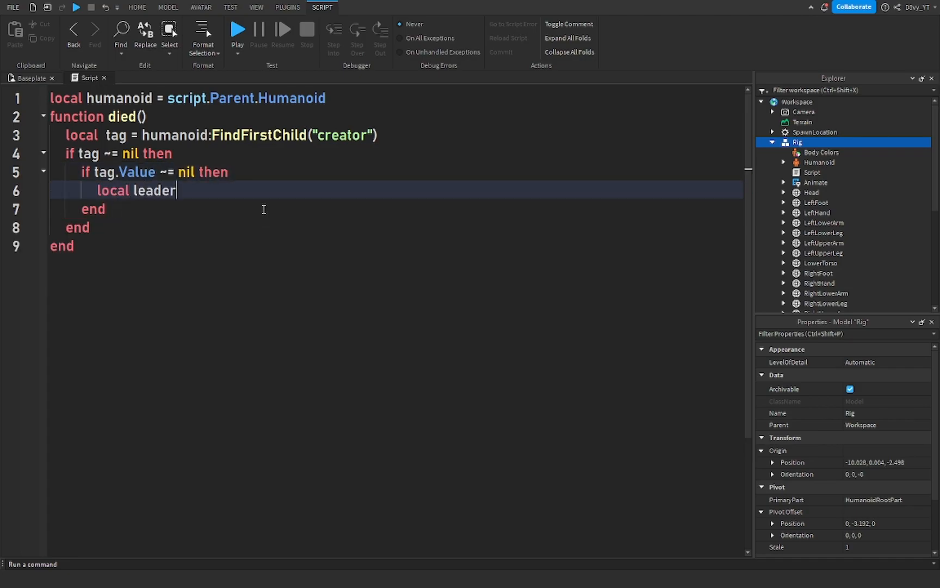
{"action": "type", "text": "Leaderstats ="}
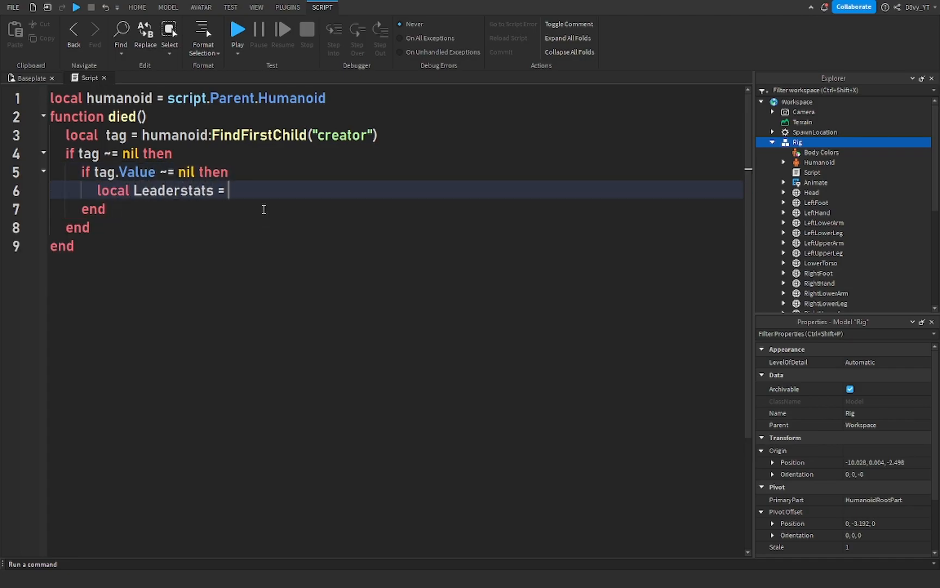
{"action": "type", "text": "tag.Value:FindFirstChild"}
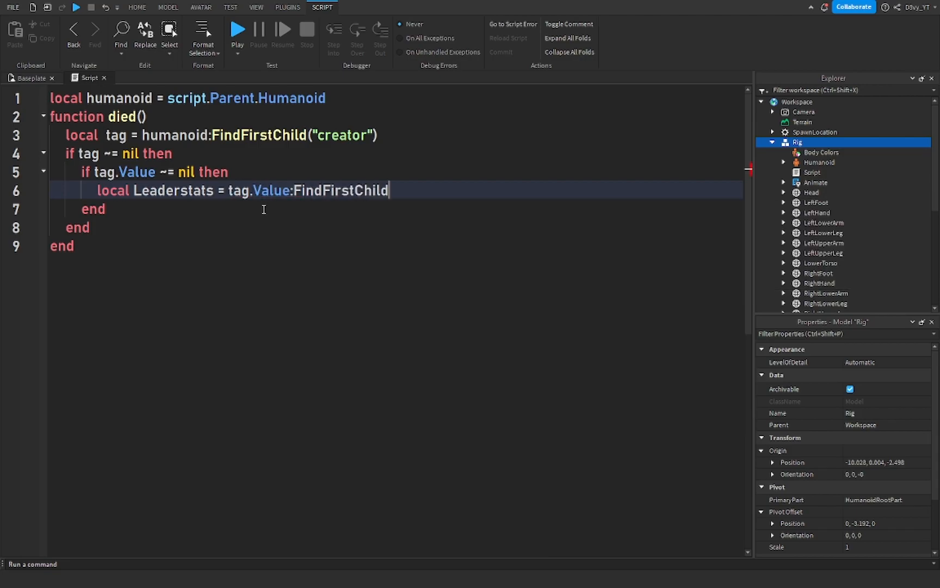
{"action": "type", "text": "(\"leaderstats\")"}
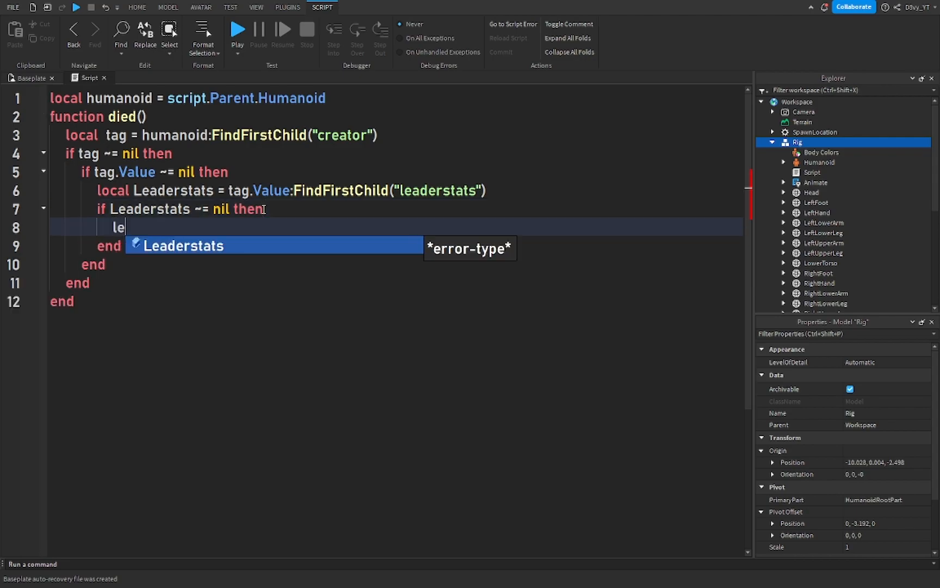
{"action": "type", "text": "Leaderstats.Money.Value = Leaderstats."}
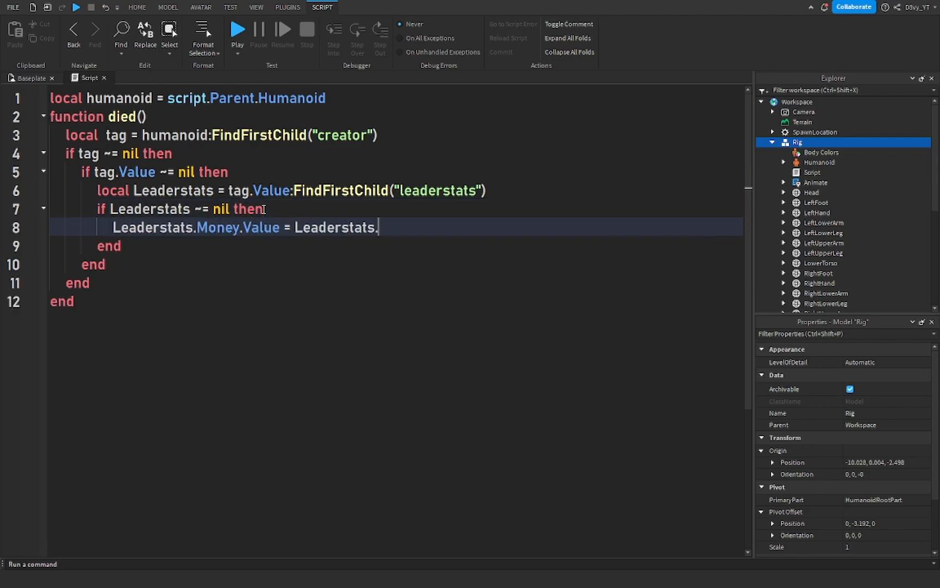
{"action": "type", "text": "Money.Value +100"}
{"action": "type", "text": "script:Remove("}
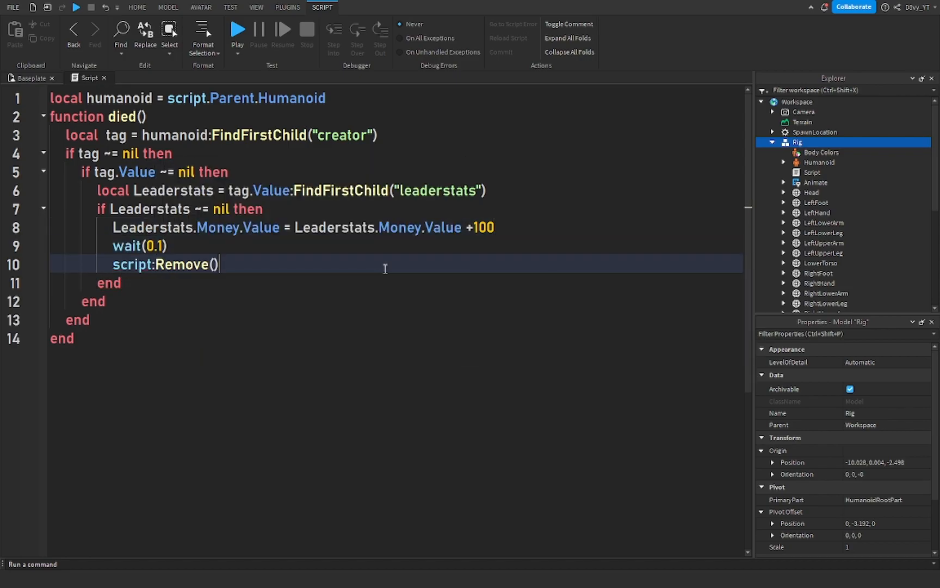
Step: Connect the died function to humanoid.Died
{"action": "type", "text": "humanoid.Died:Connect(f"}
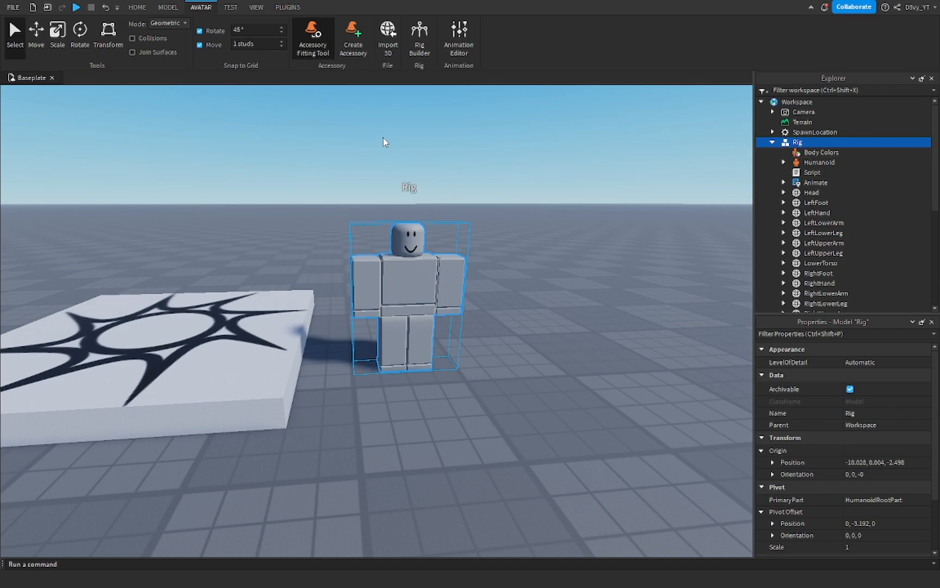
{"action": "double_click", "coordinate": [812, 172]}
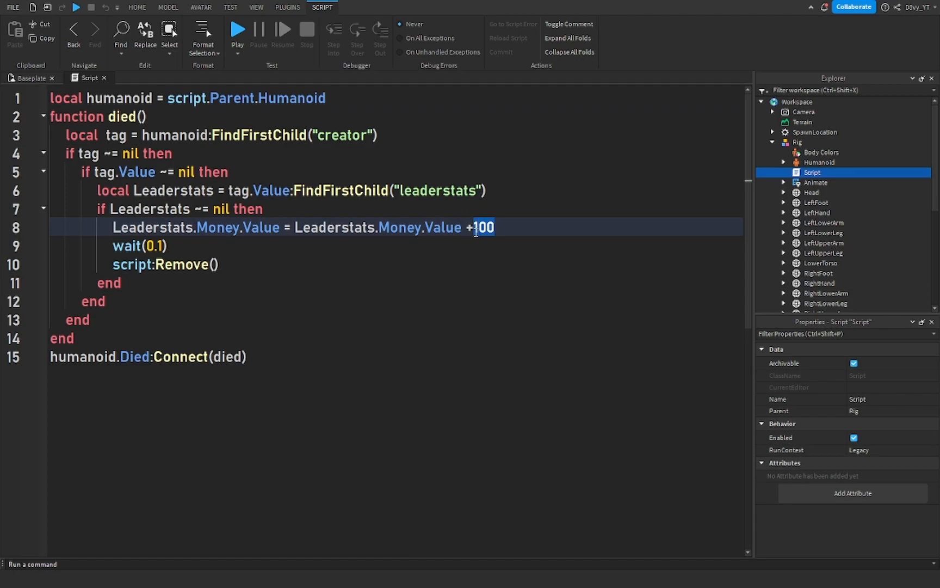
{"action": "mouse_move", "coordinate": [535, 228]}
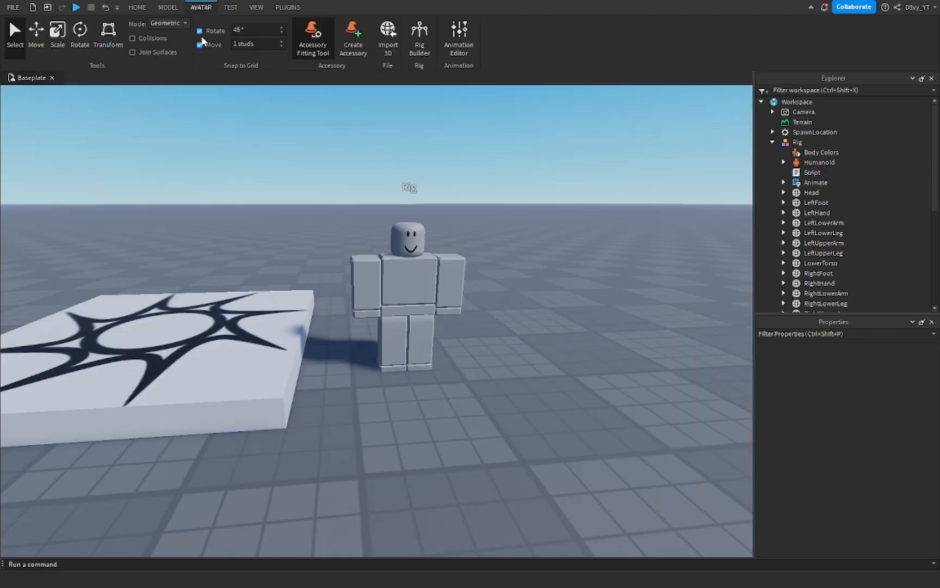
{"action": "left_click", "coordinate": [137, 8]}
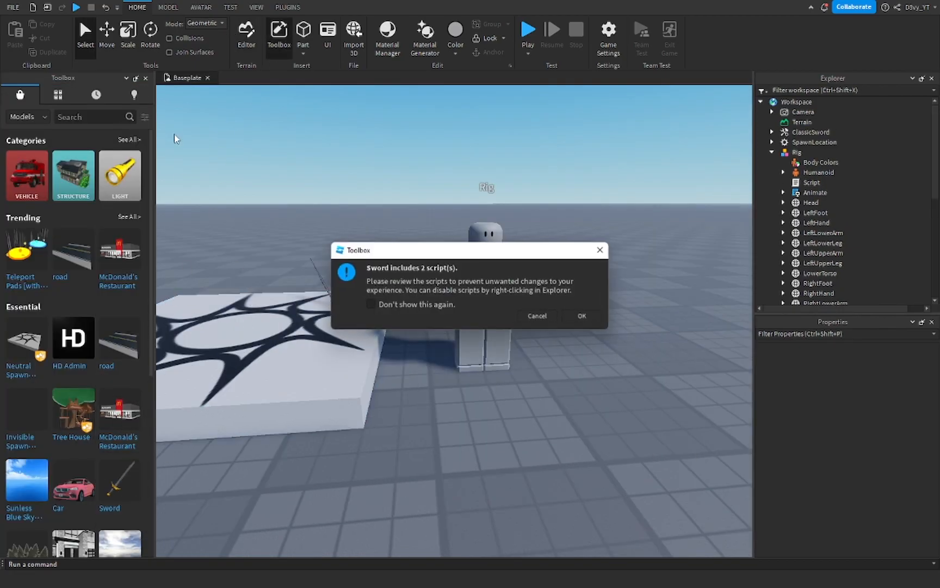
Step: Accept the sword's scripts warning and start a playtest with the Money leaderboard showing
{"action": "left_click", "coordinate": [580, 316]}
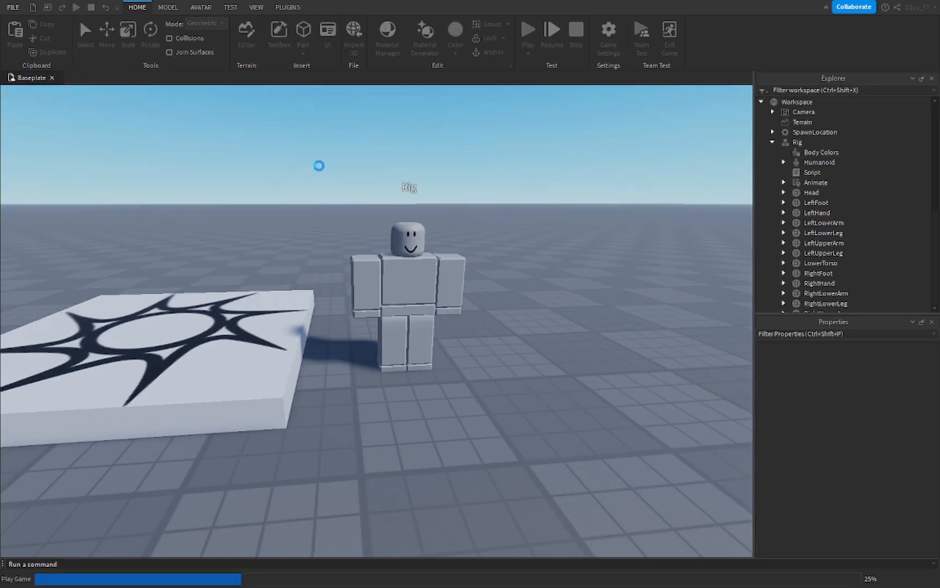
{"action": "left_click", "coordinate": [774, 102]}
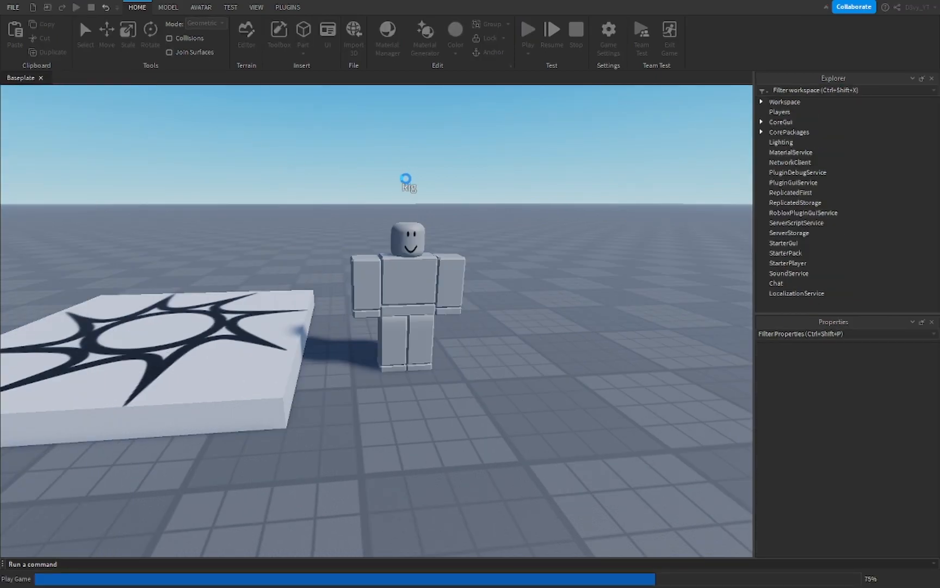
{"action": "left_click", "coordinate": [526, 31]}
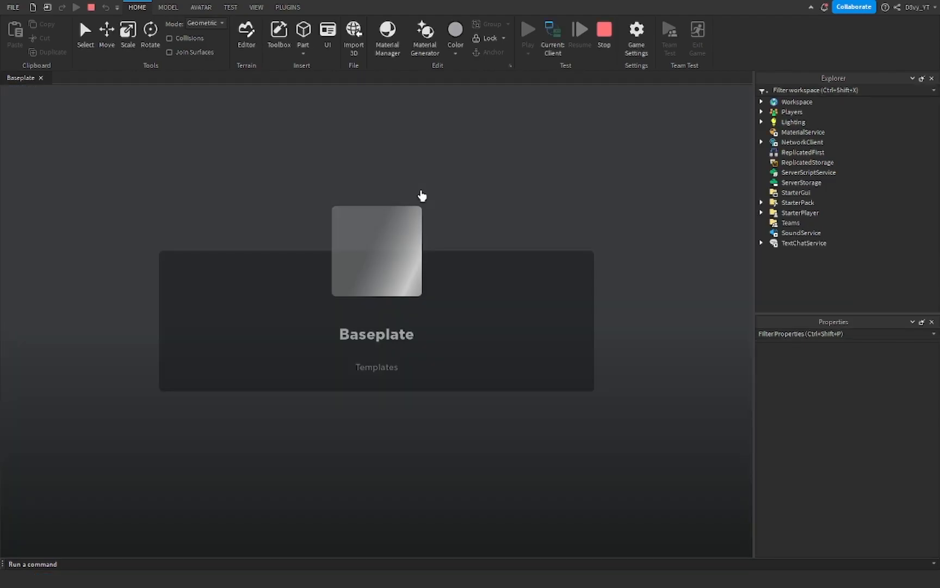
{"action": "left_click", "coordinate": [527, 29]}
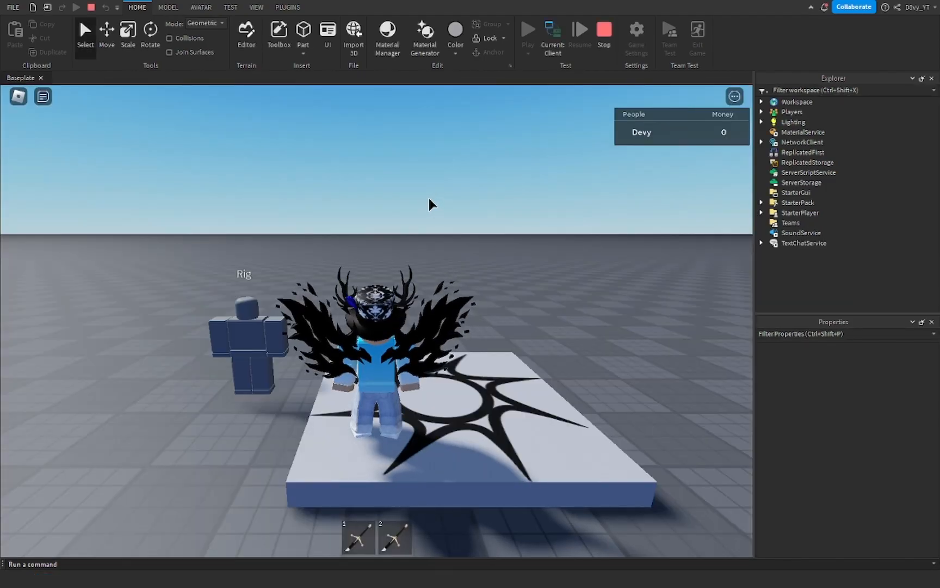